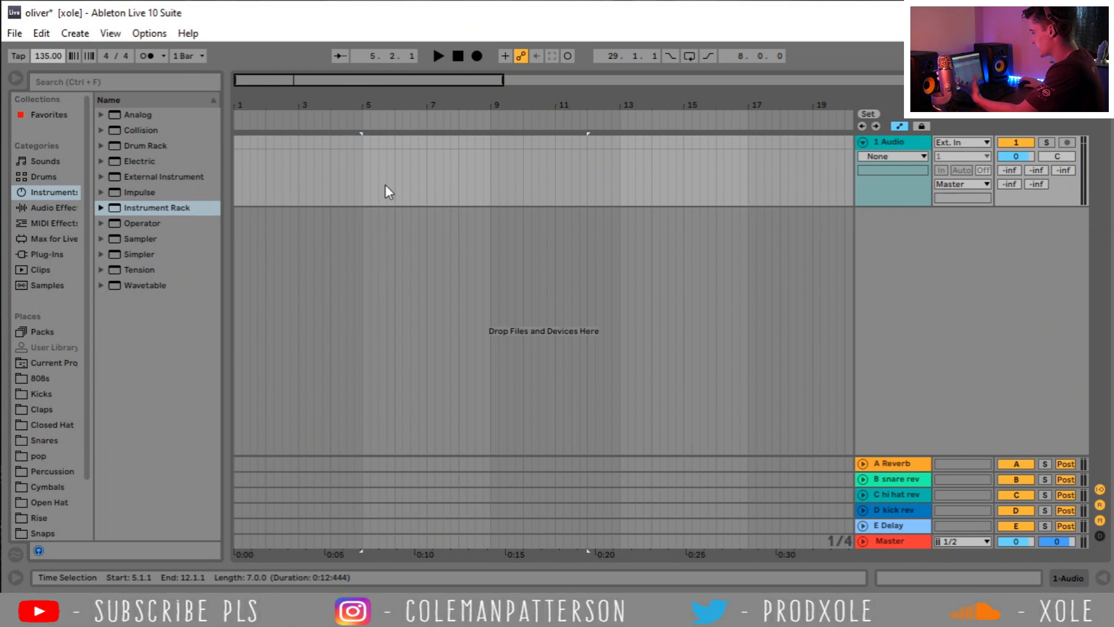
pyautogui.moveTo(364, 155)
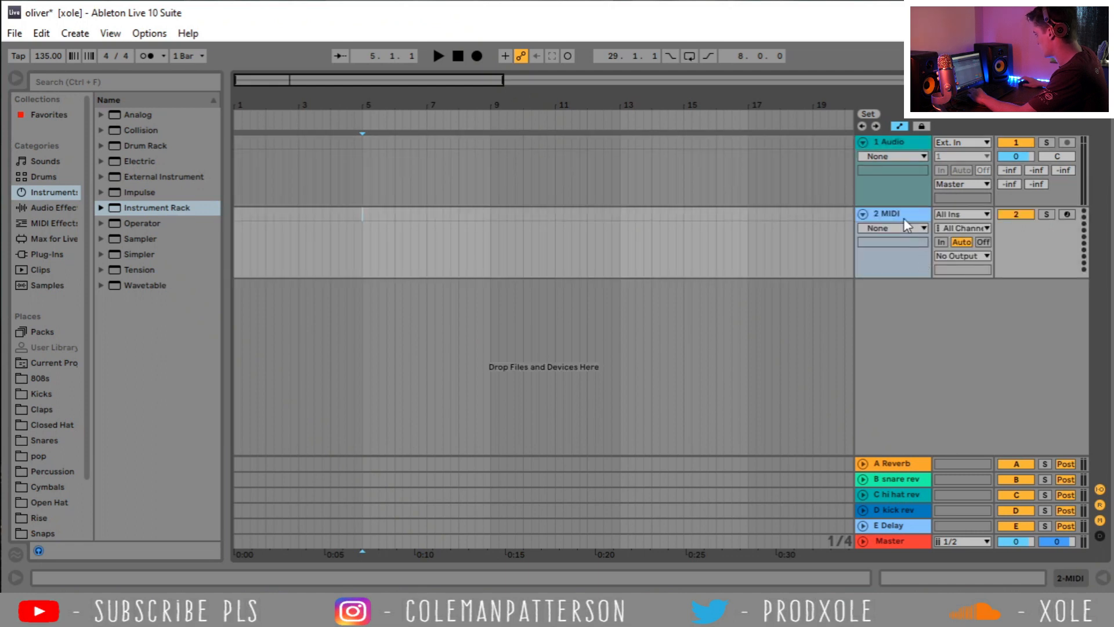
# Step: Select the newly inserted MIDI track below the audio track, ready to load an instrument
pyautogui.click(47, 191)
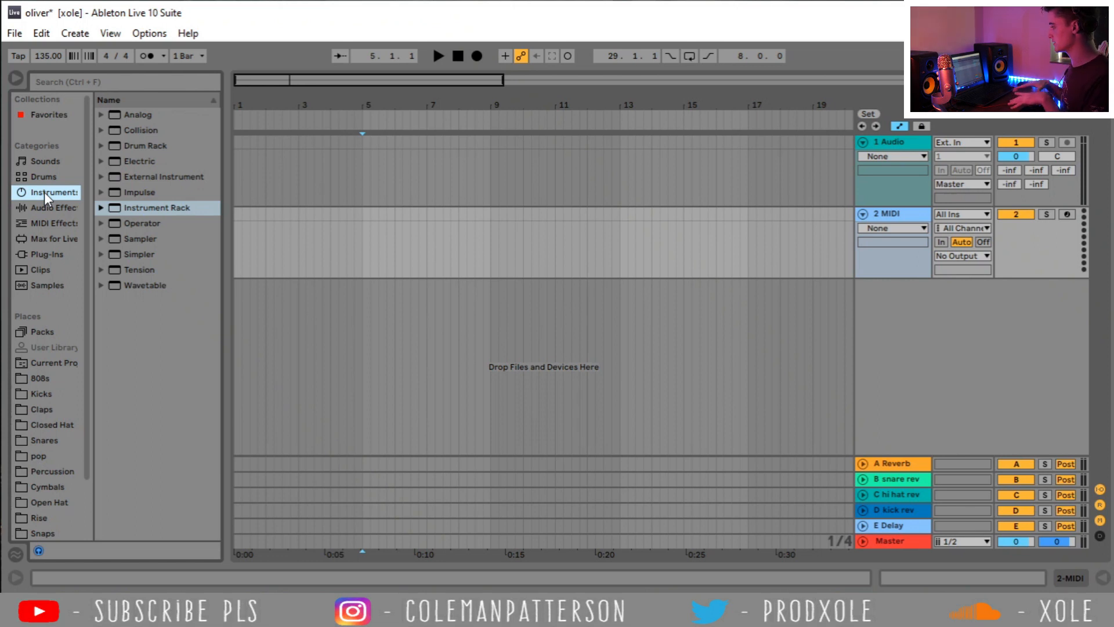
# Step: Load a Synth Keys preset from Instrument Rack onto the MIDI track for the pad part
pyautogui.click(101, 208)
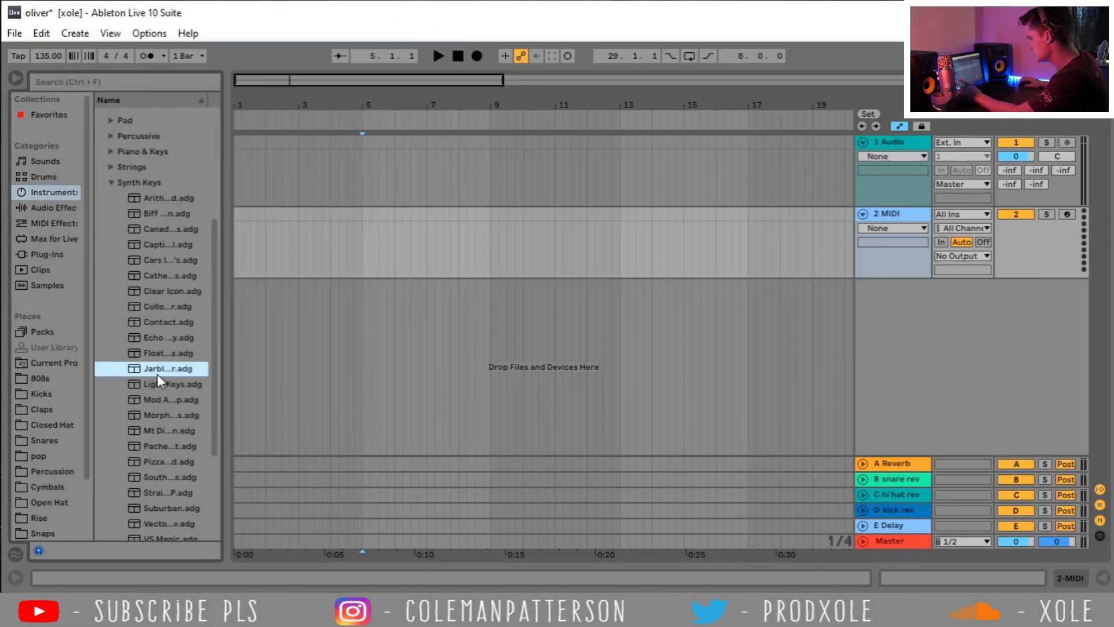
pyautogui.click(165, 492)
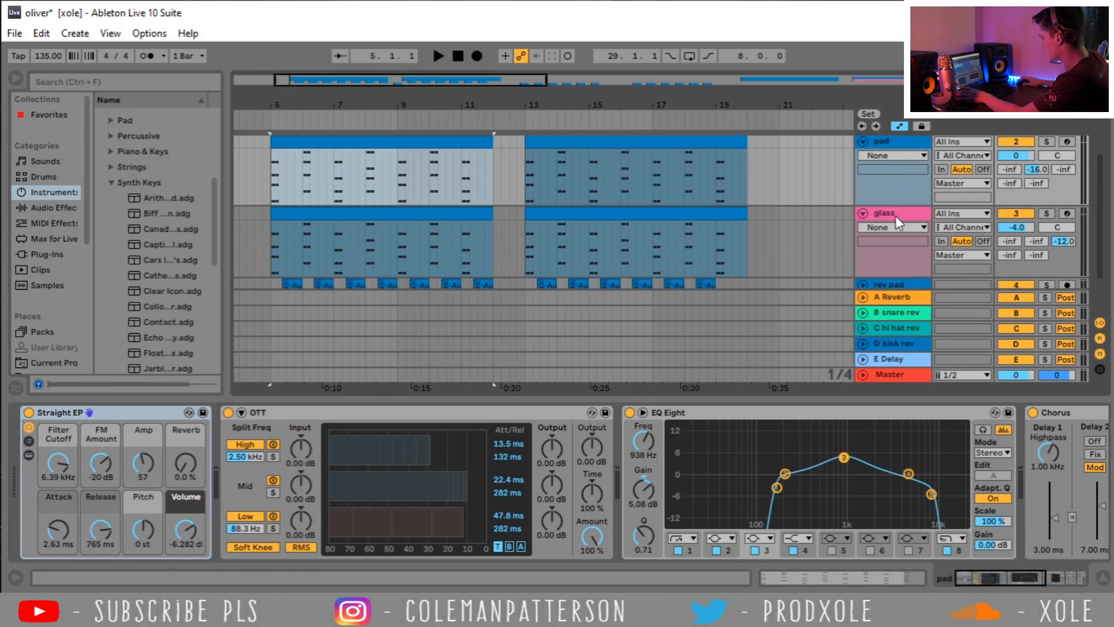
# Step: Lower the pad's EQ Eight band 5 to about 8.25 kHz, check the glass device chain, and start playback
pyautogui.click(424, 216)
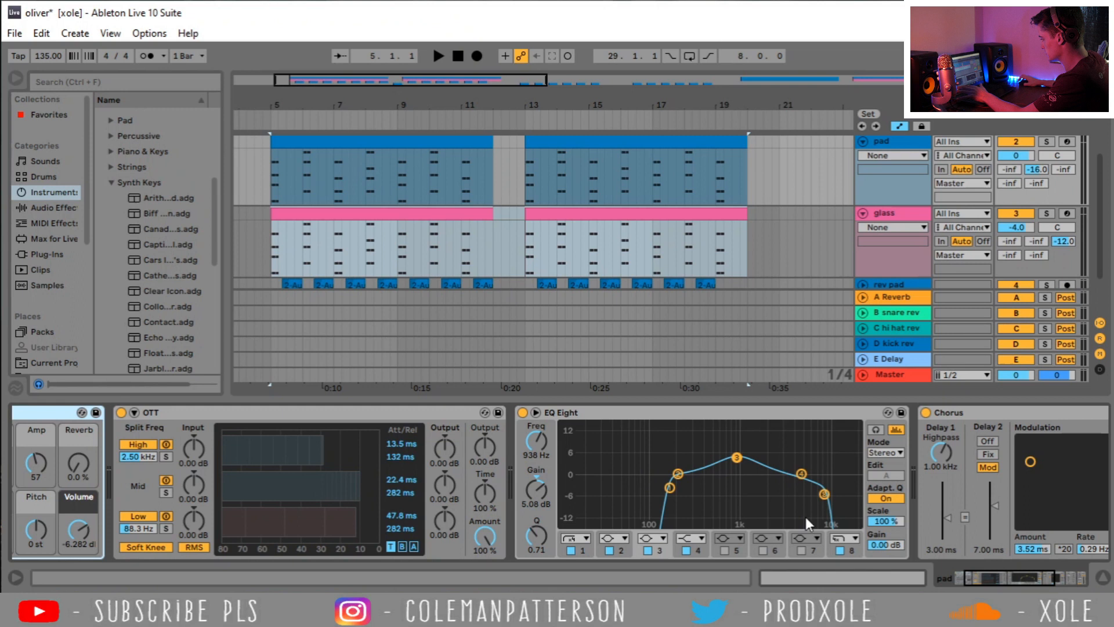
pyautogui.moveTo(823, 493); pyautogui.dragTo(821, 495)
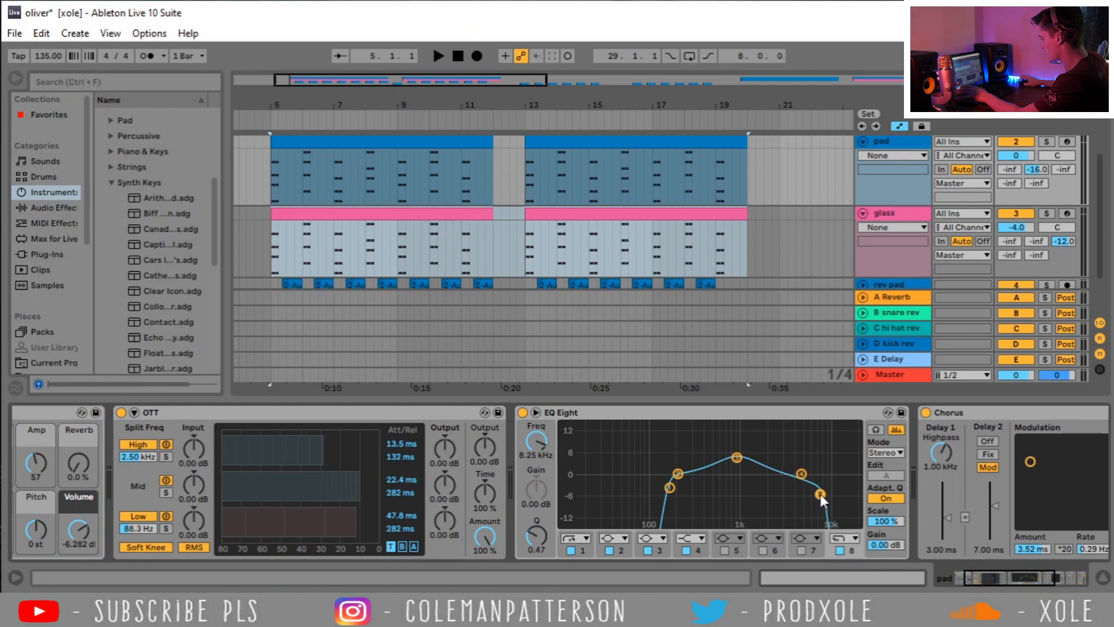
pyautogui.click(891, 214)
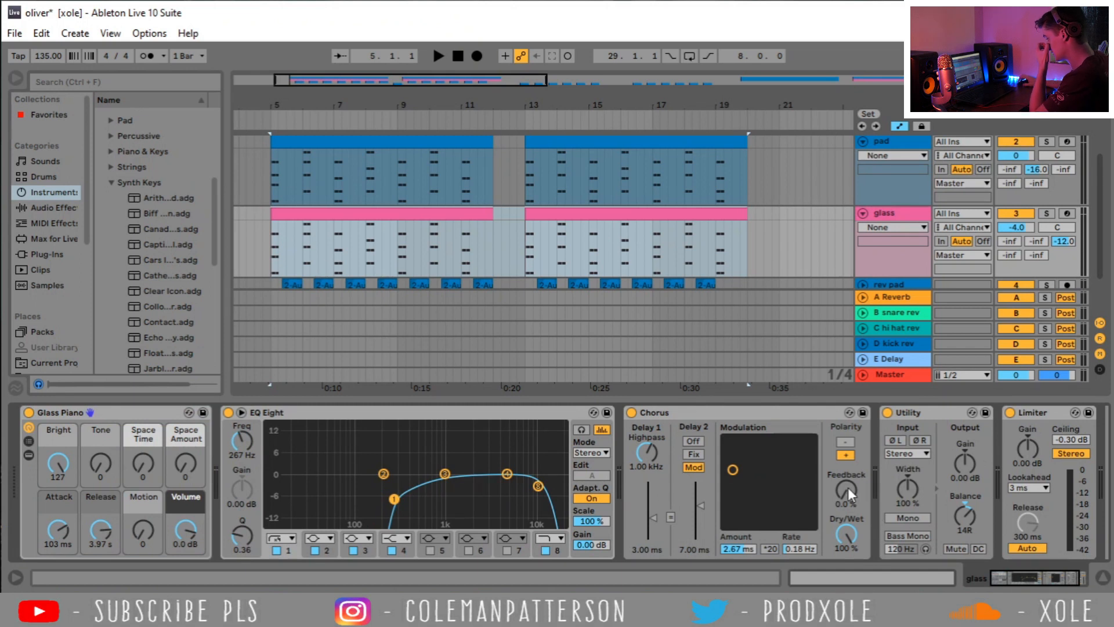
pyautogui.click(458, 201)
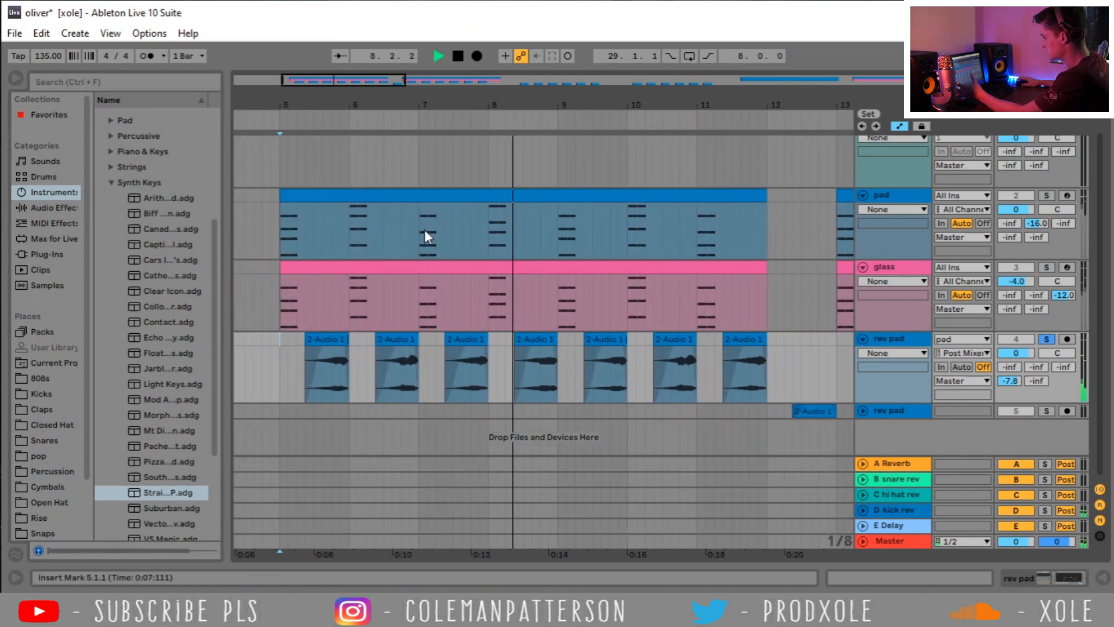
# Step: Add a 'rev pad' audio track taking Audio From the pad (Post Mixer) for resampling from bar 21
pyautogui.moveTo(518, 368); pyautogui.dragTo(640, 369)
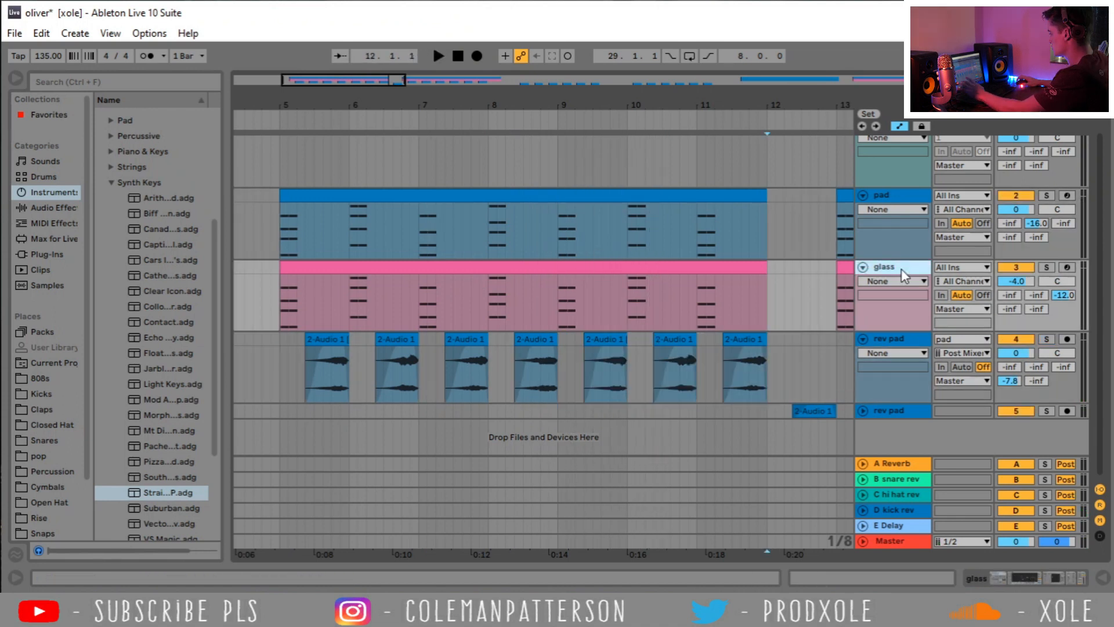
pyautogui.click(888, 195)
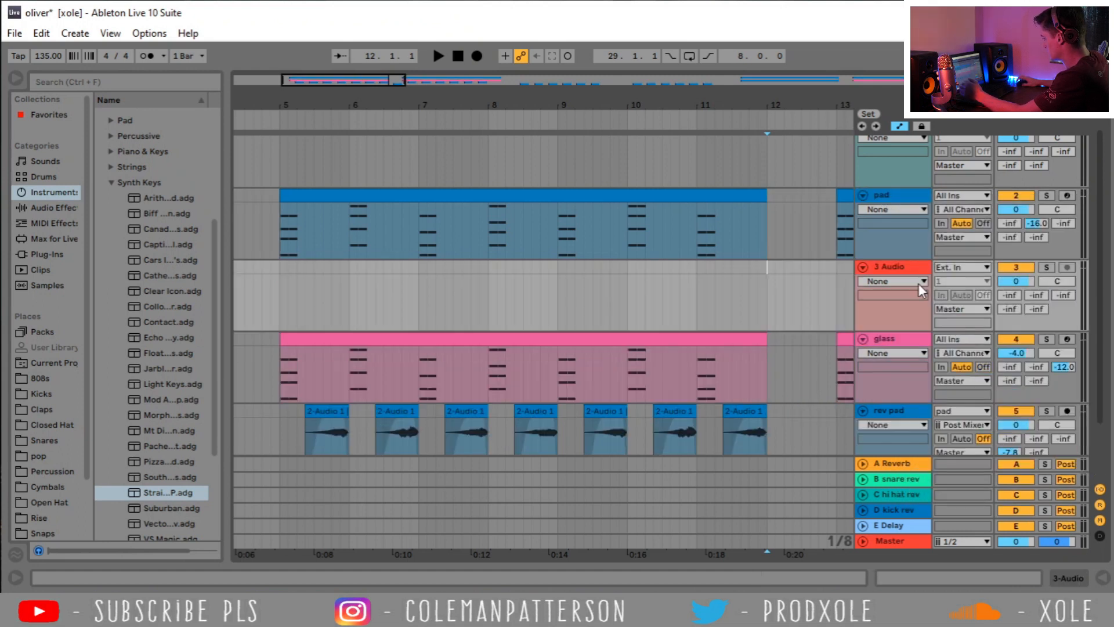
pyautogui.click(960, 267)
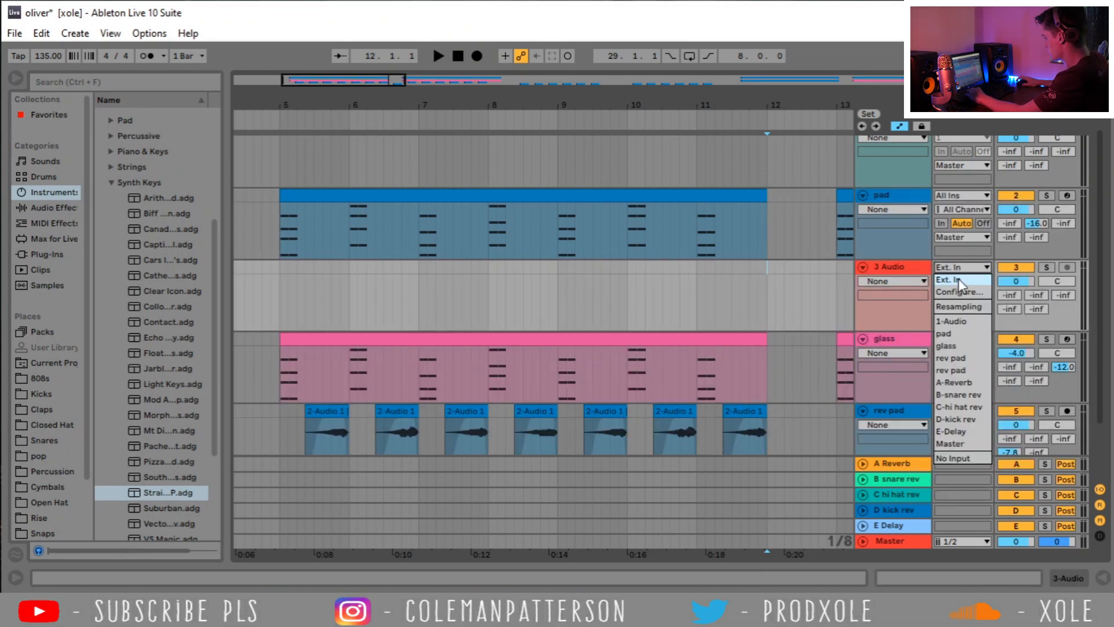
pyautogui.click(947, 279)
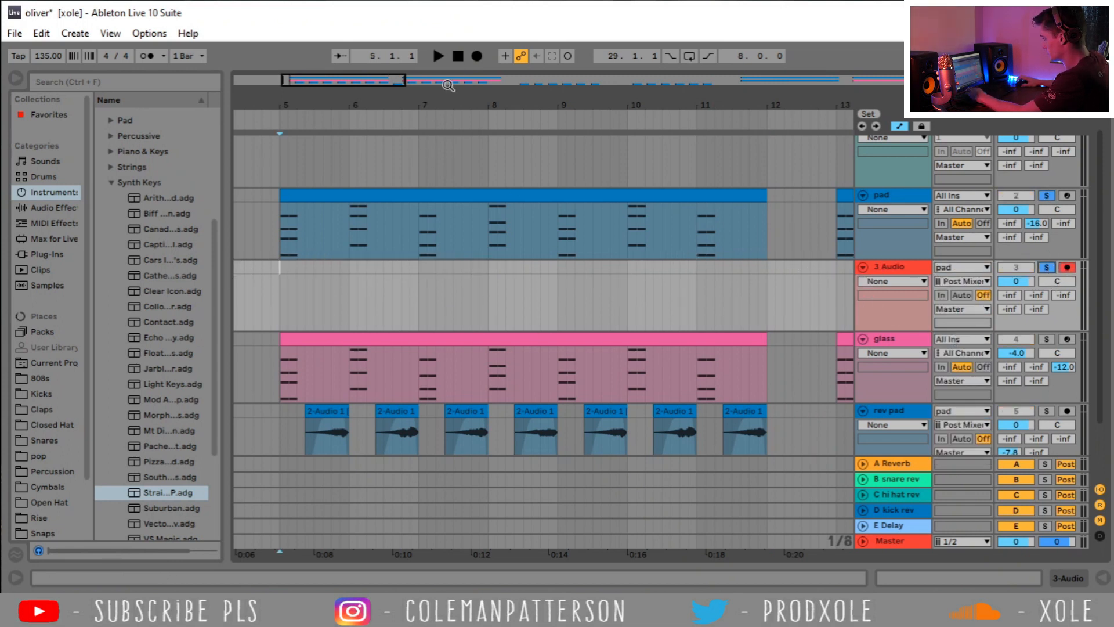
pyautogui.click(477, 56)
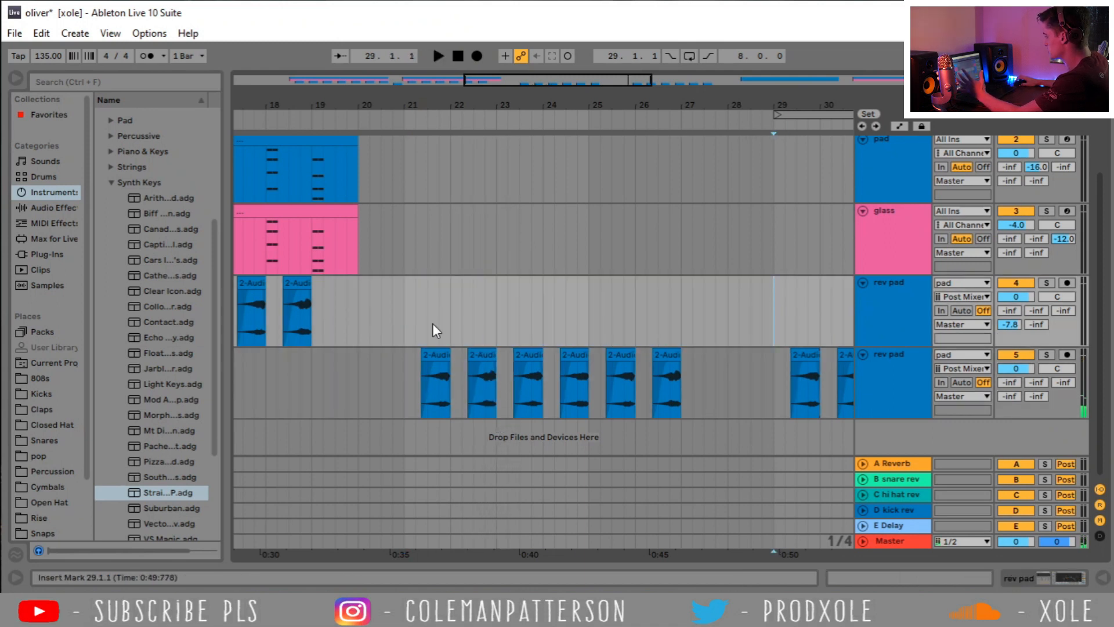
# Step: Load a Bass preset from Instrument Rack > Bass onto the new red bass MIDI track
pyautogui.moveTo(403, 312); pyautogui.dragTo(473, 312)
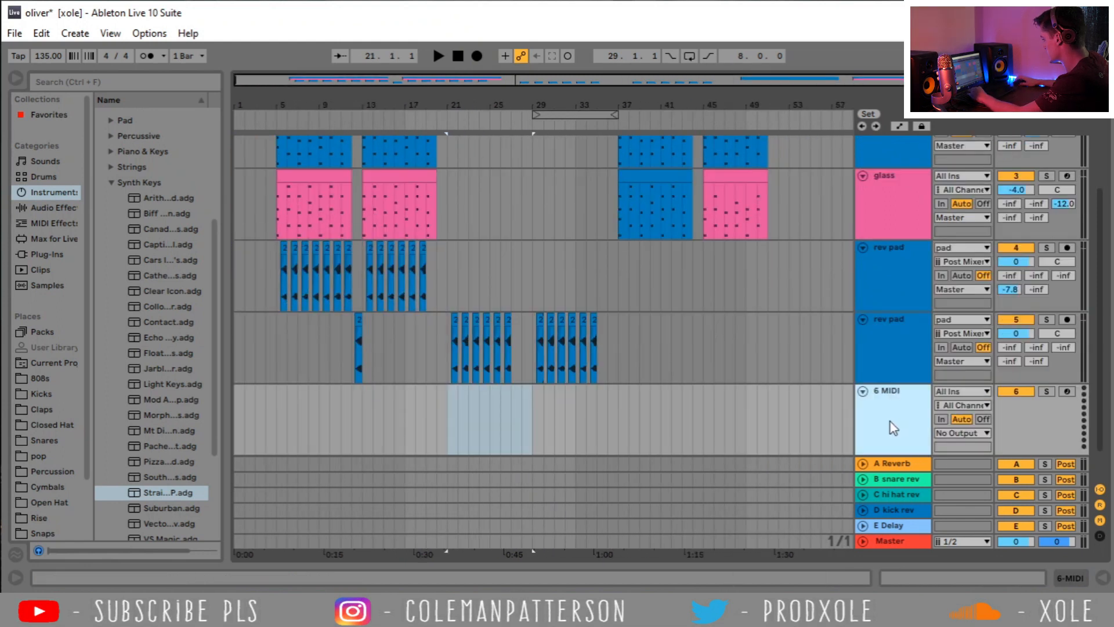
pyautogui.moveTo(75, 285)
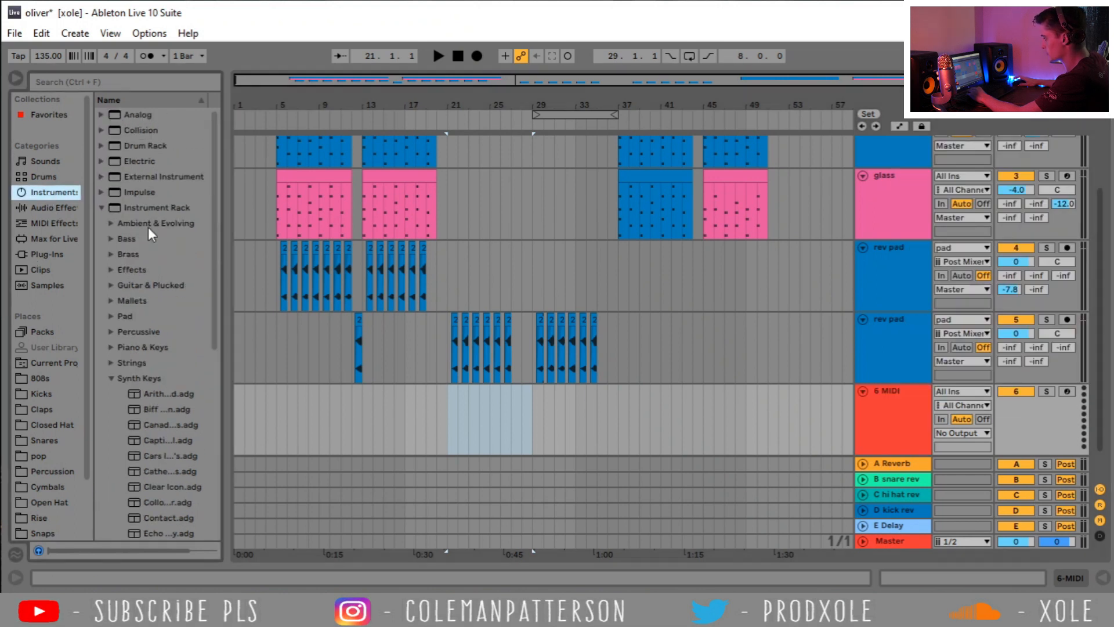
pyautogui.click(127, 238)
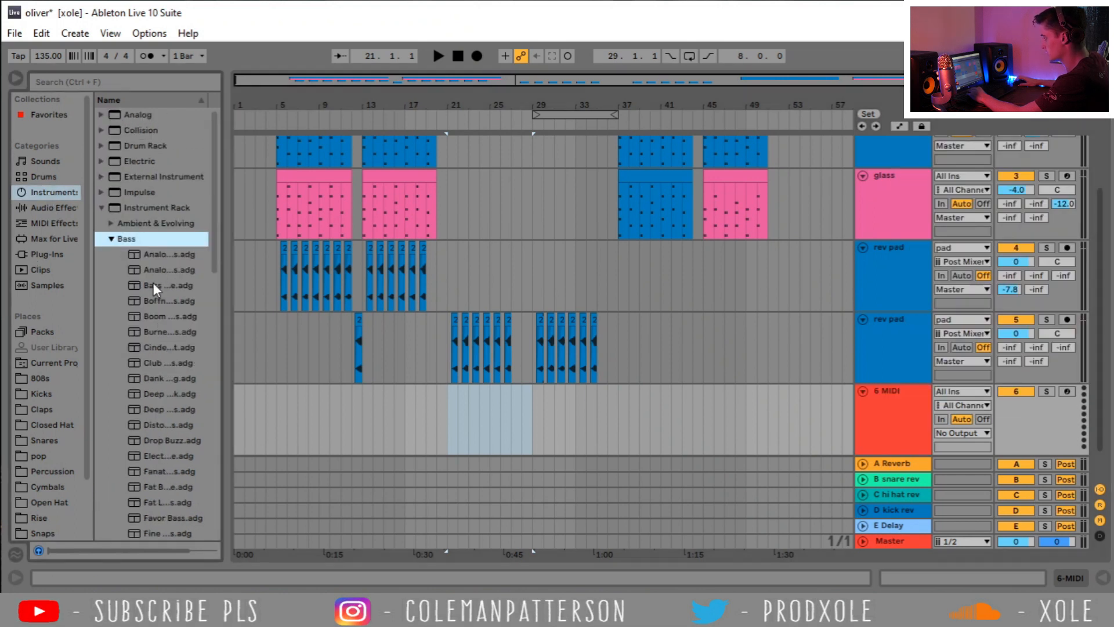
pyautogui.click(171, 316)
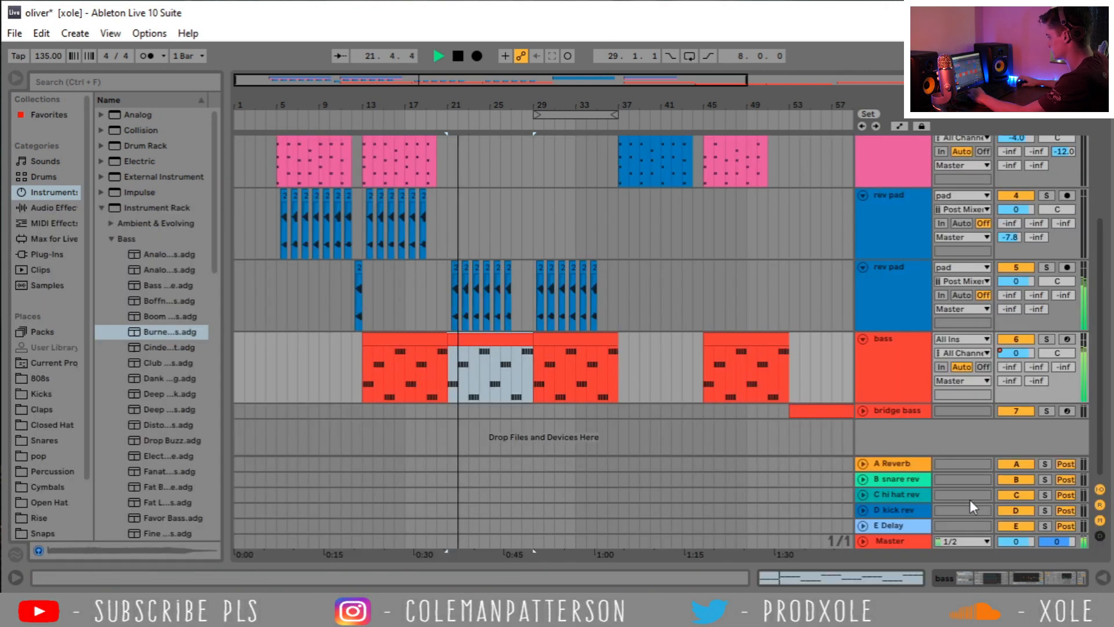
# Step: Lower the bass track to about -10 dB and show its automatable device parameters
pyautogui.click(469, 372)
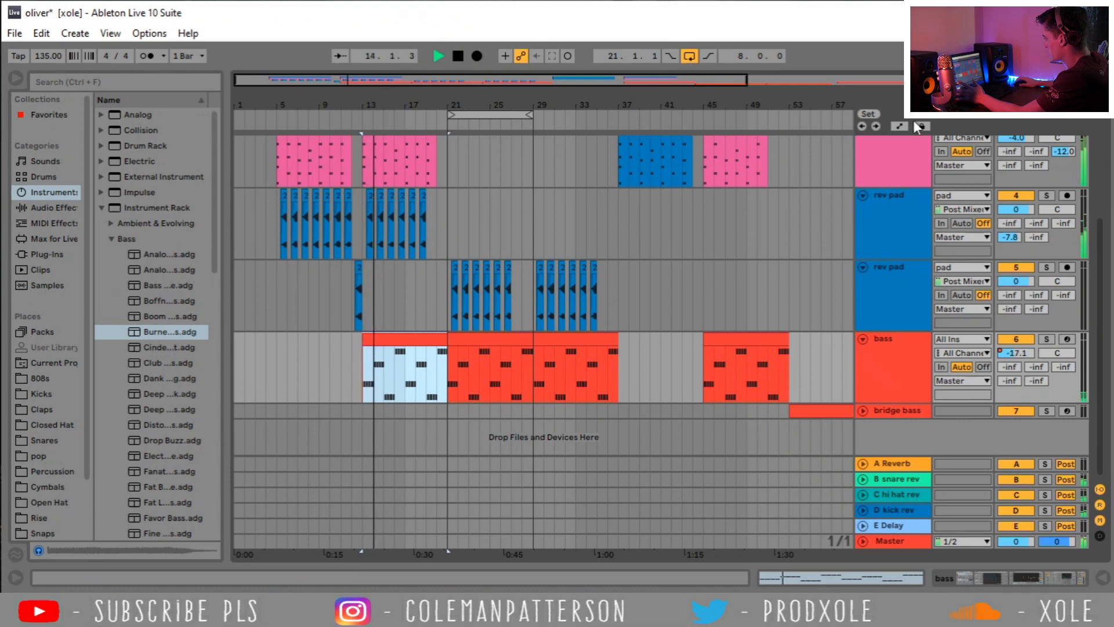
pyautogui.click(891, 353)
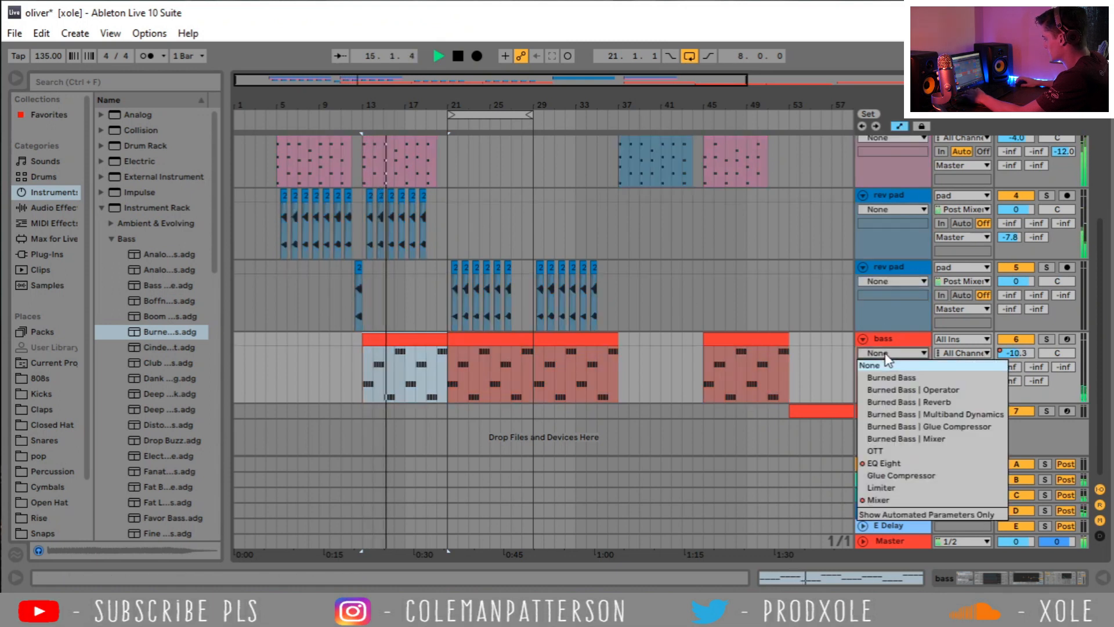
# Step: Automate EQ Eight band 8 frequency on the bridge bass with a rising ramp across its closing clips
pyautogui.click(883, 463)
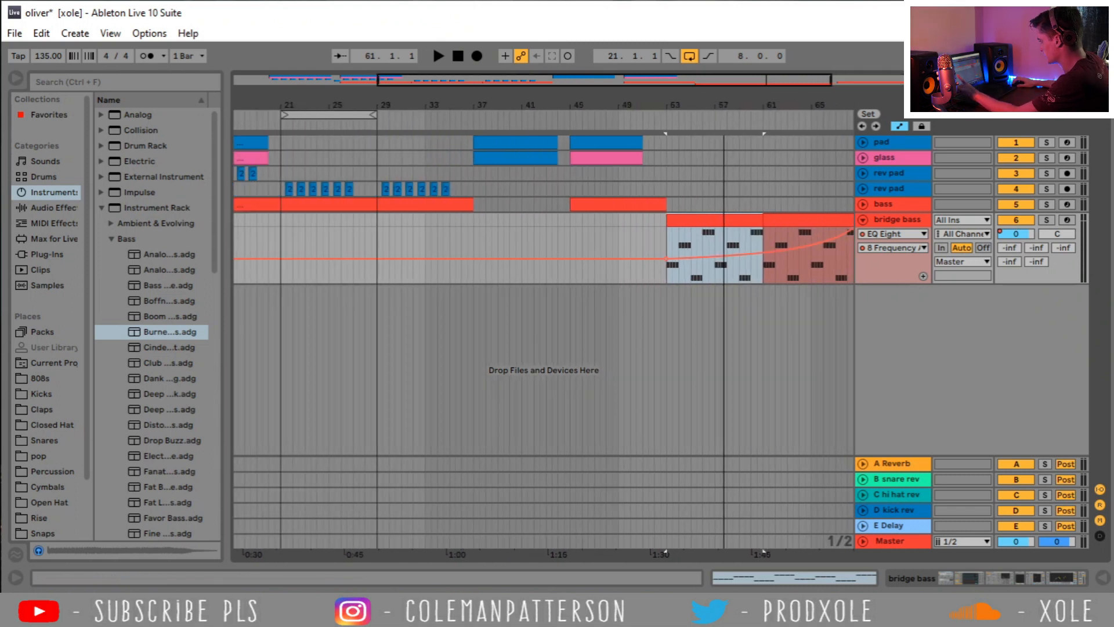
pyautogui.hscroll(3)
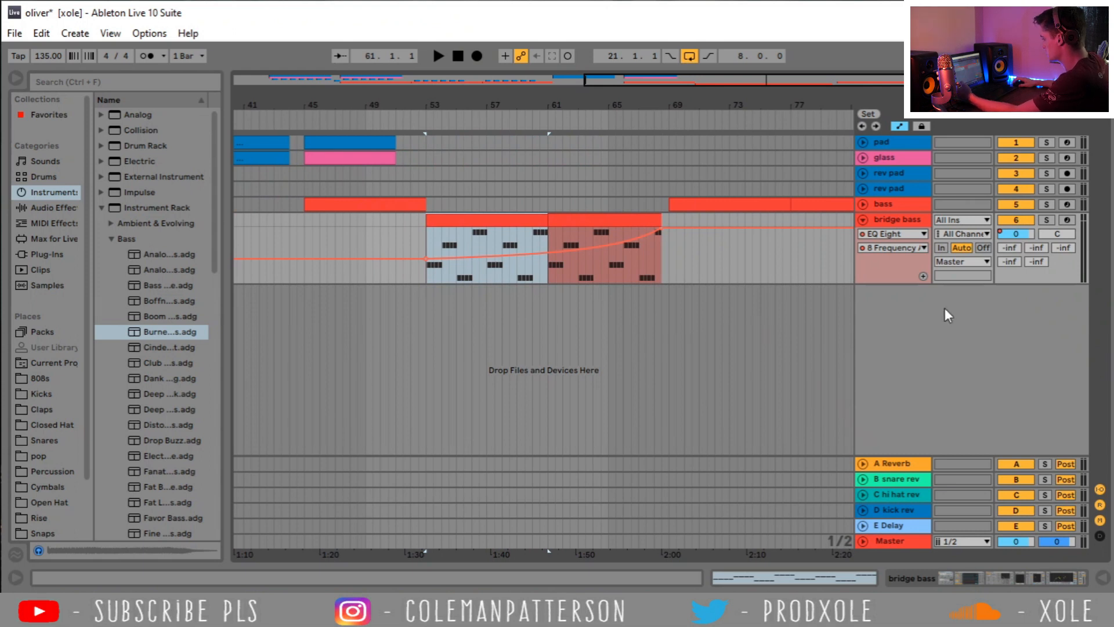
# Step: Insert a 'melody' MIDI track below bridge bass and choose an instrument preset for it
pyautogui.rightClick(948, 314)
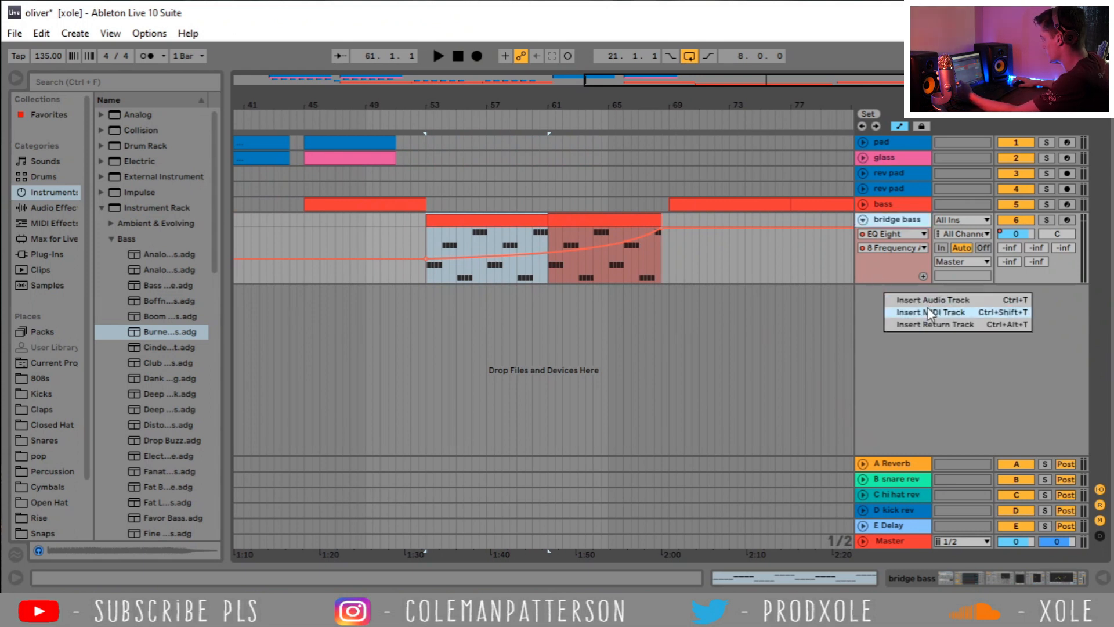
pyautogui.click(930, 312)
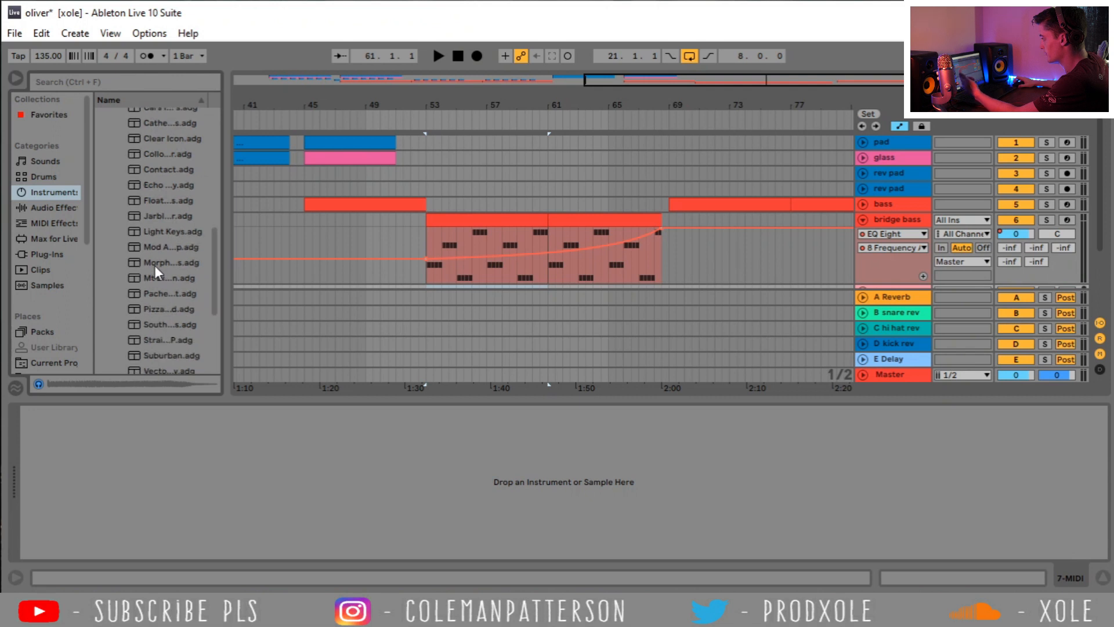
pyautogui.click(164, 307)
pyautogui.write('melody')
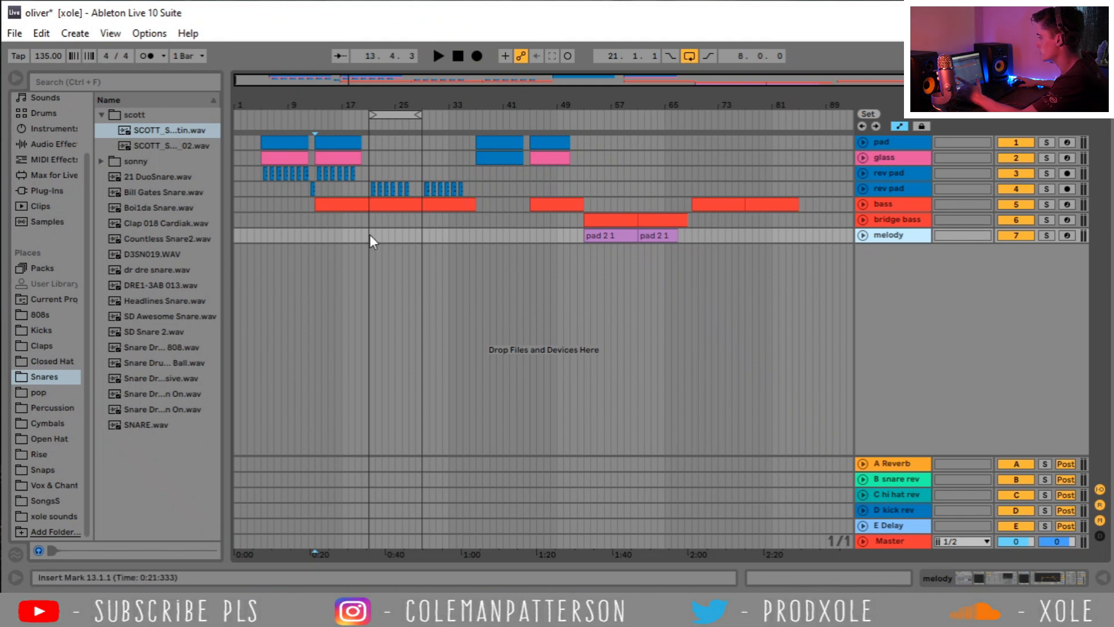
# Step: Select bars 17–33 on the melody track, check the B snare rev return, and solo the glass track
pyautogui.moveTo(369, 236); pyautogui.dragTo(476, 236)
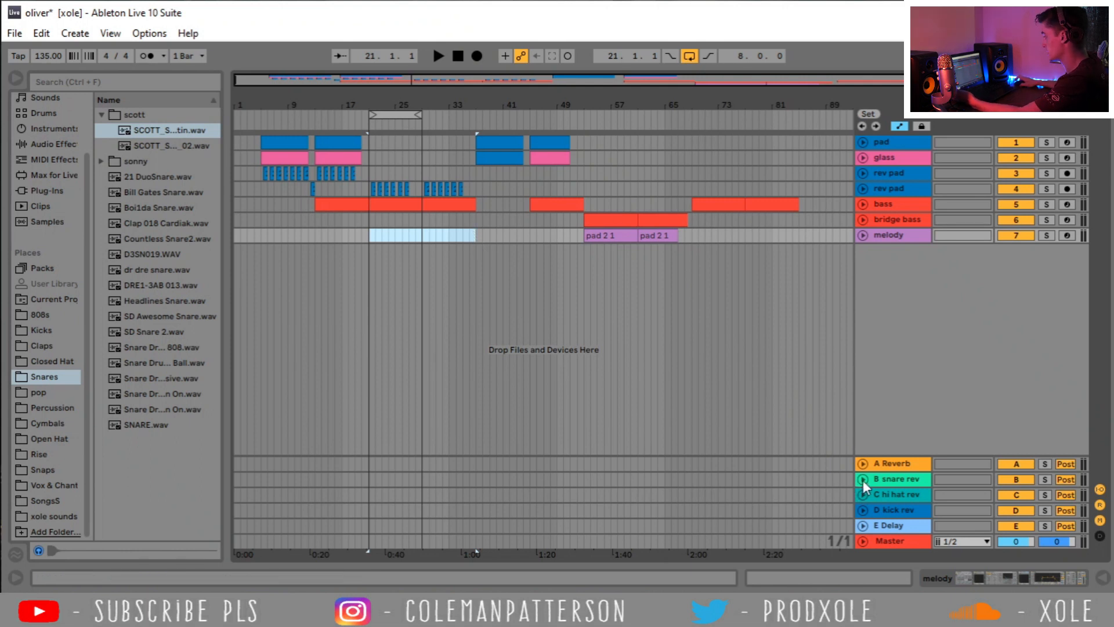
pyautogui.click(862, 479)
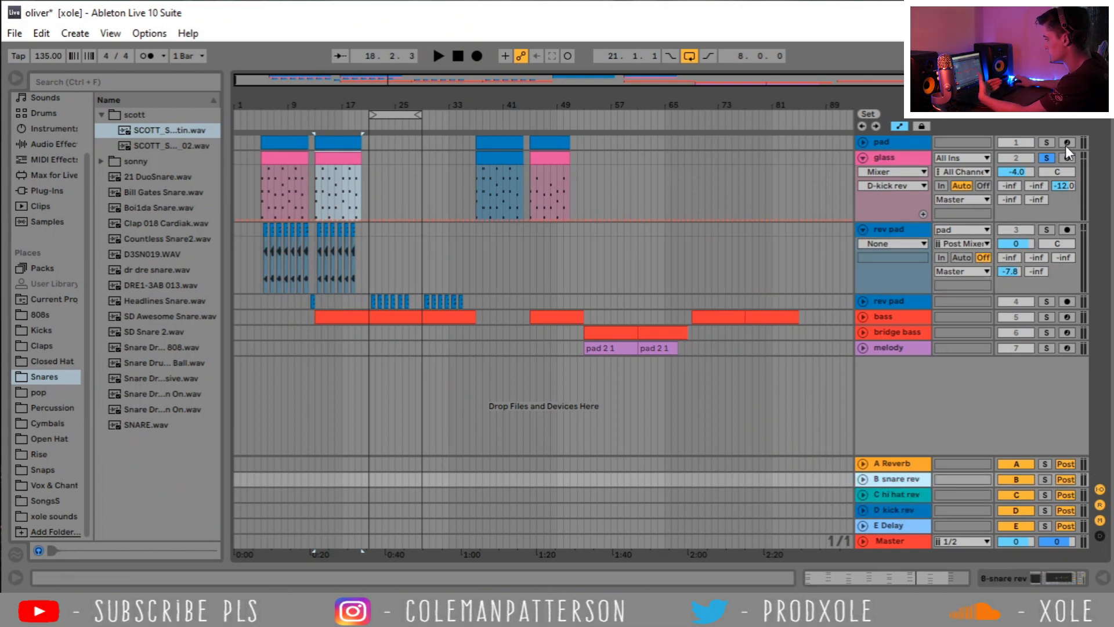
pyautogui.click(890, 258)
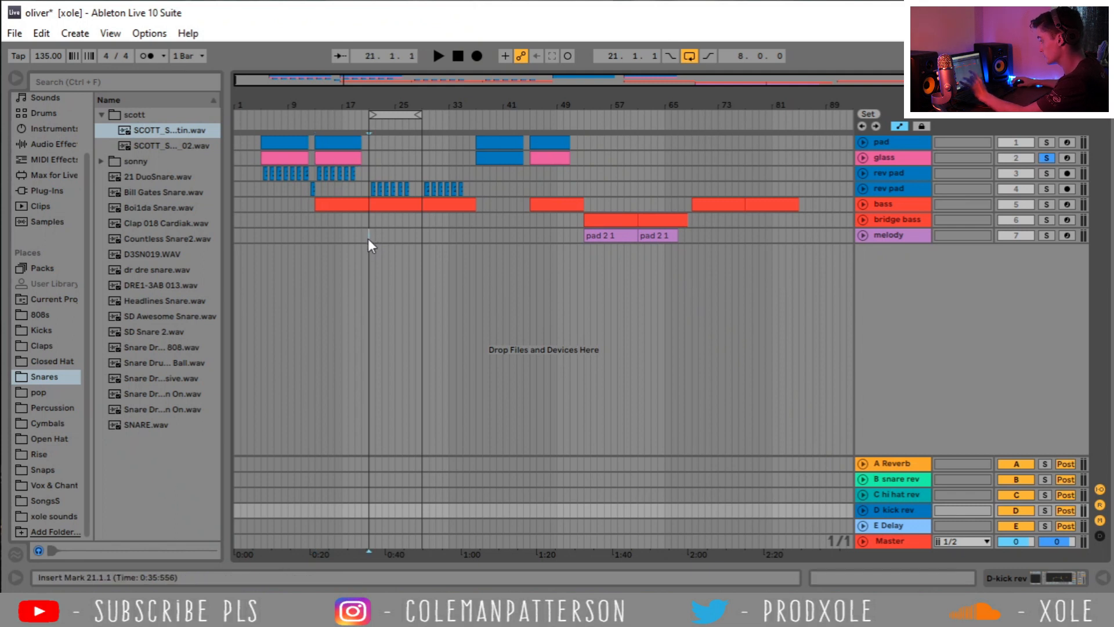
# Step: Zoom in around bar 21 and preview 'CKS Urban Clap.wav' from the Claps collection
pyautogui.moveTo(369, 235); pyautogui.dragTo(475, 236)
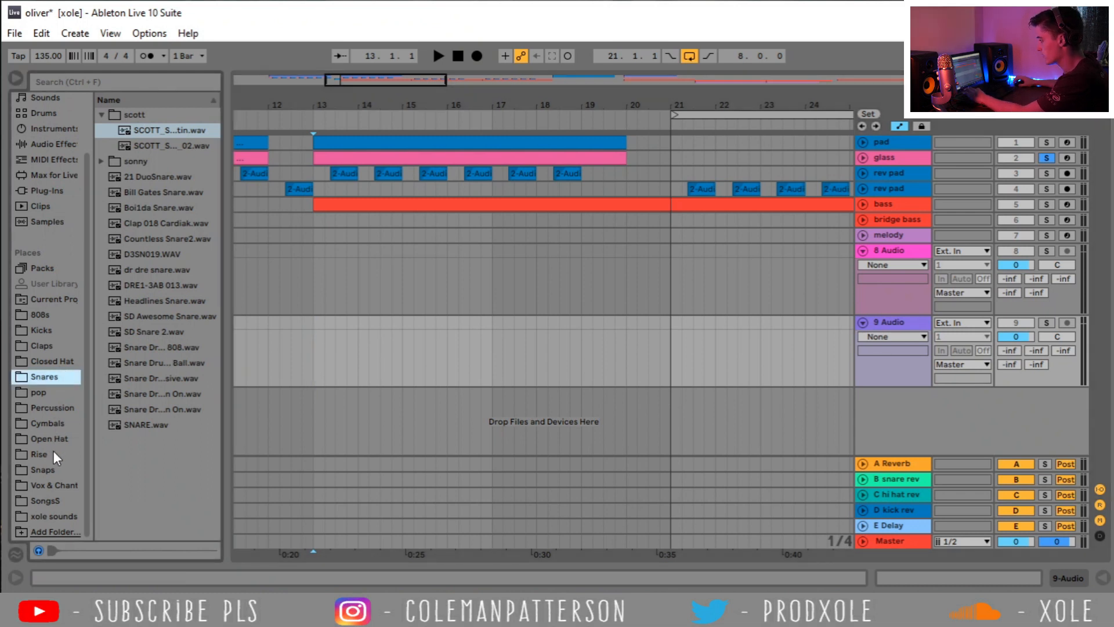
pyautogui.click(42, 346)
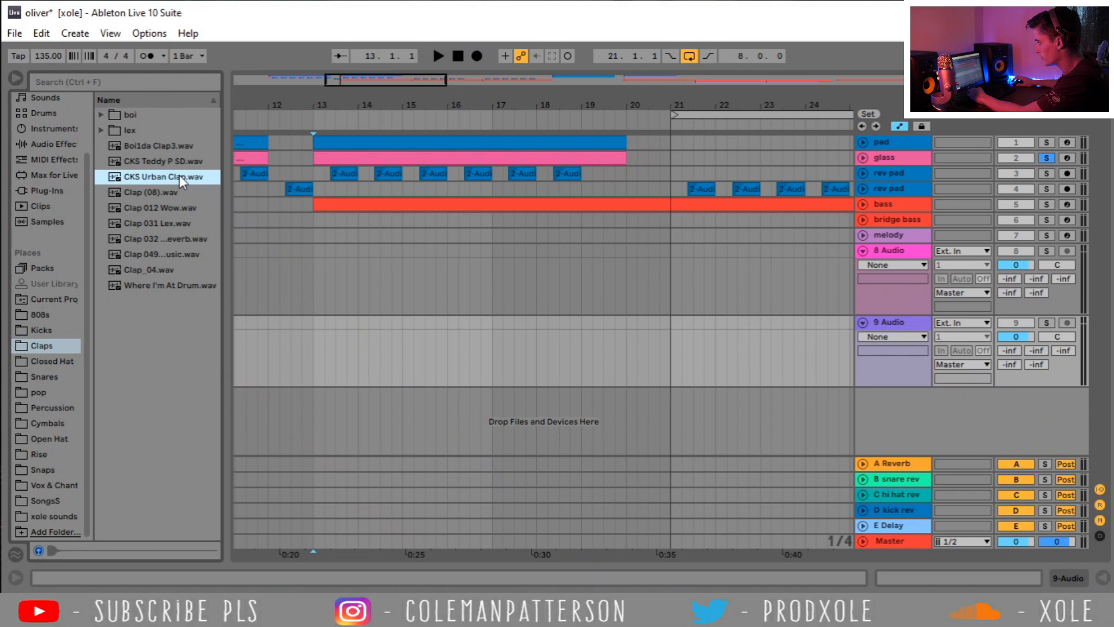
pyautogui.click(337, 324)
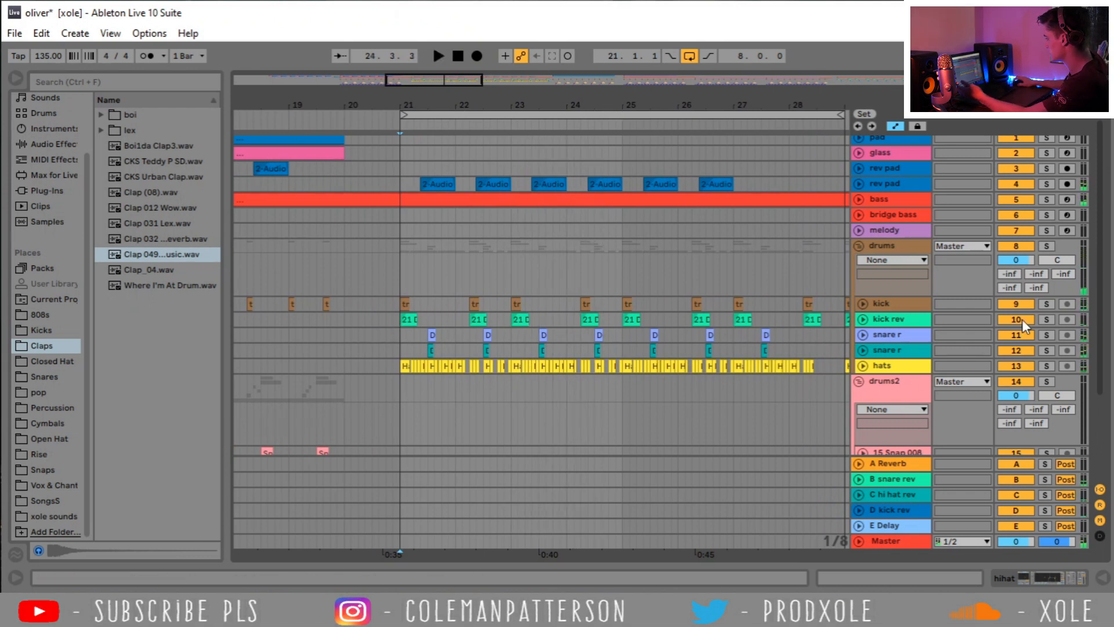
# Step: Adjust the trap clip's end point, play back, and focus the kick track
pyautogui.click(1045, 319)
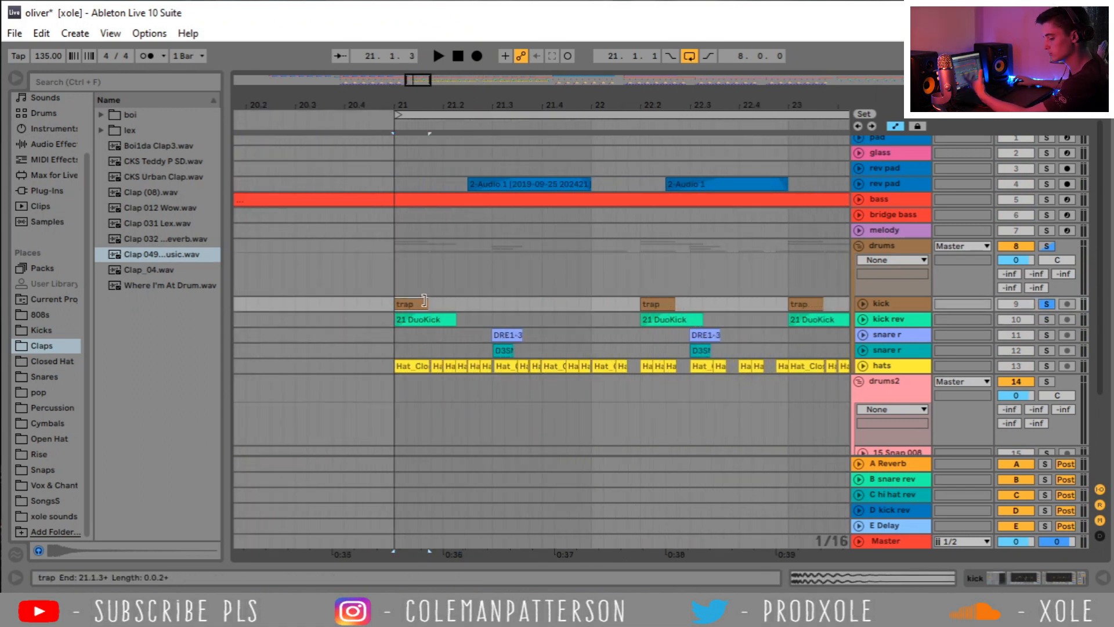
pyautogui.click(438, 56)
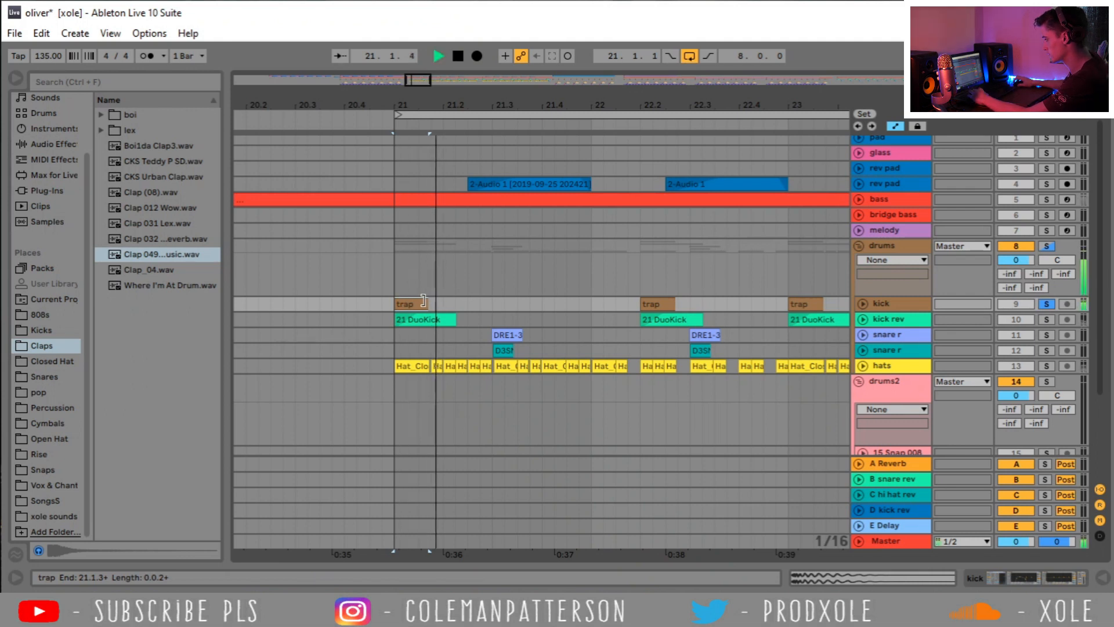
pyautogui.click(885, 318)
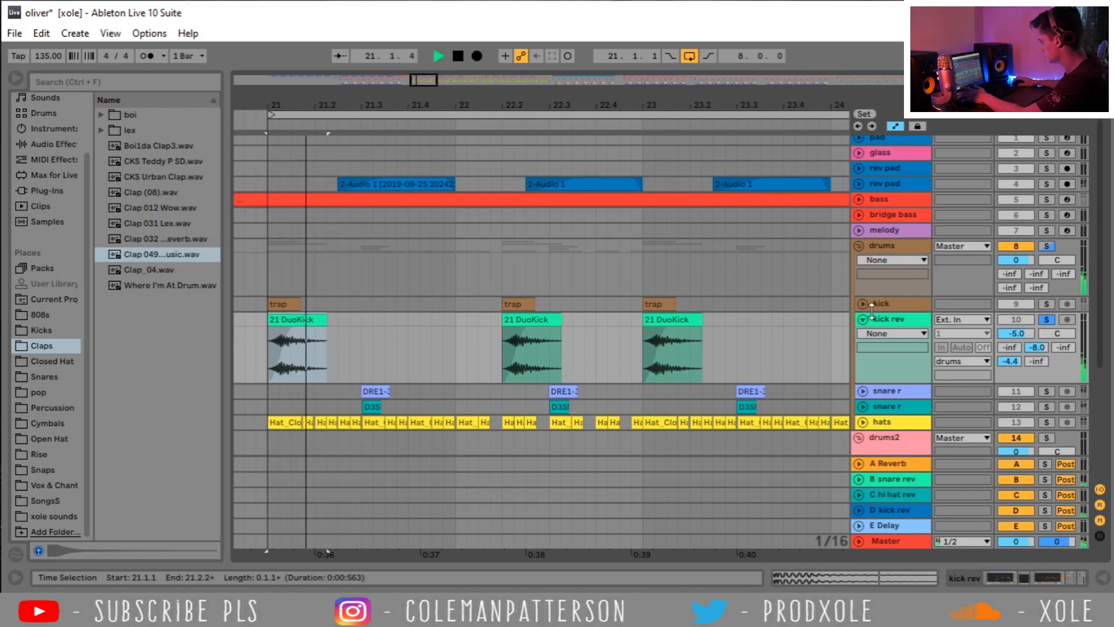
pyautogui.click(283, 302)
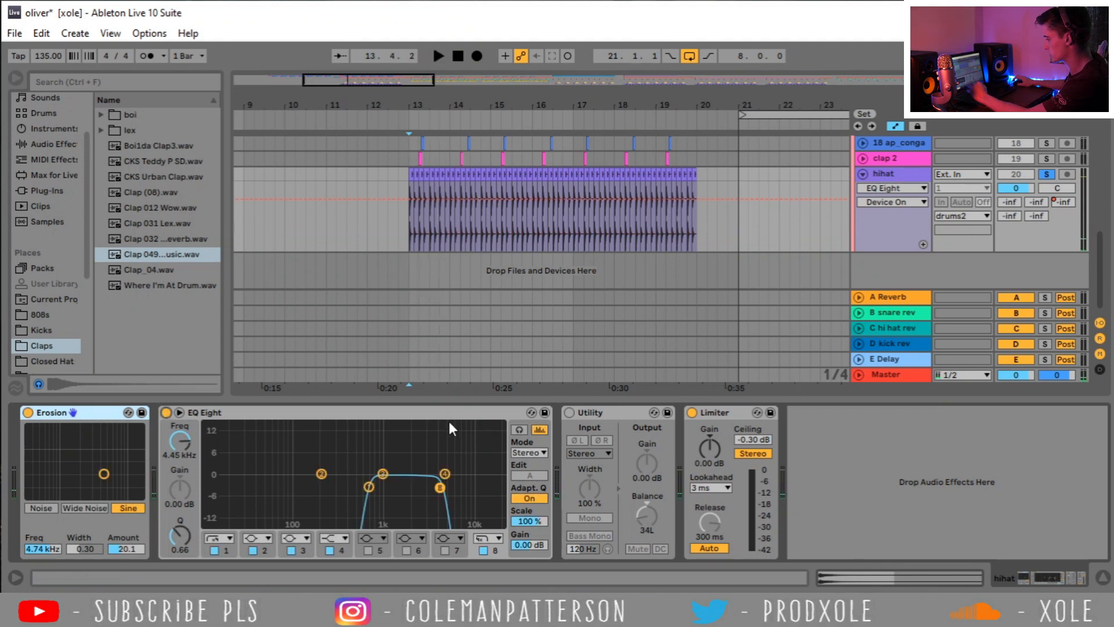
# Step: Play the loop, enable the Utility device on hihat, and solo the hihat track
pyautogui.click(437, 56)
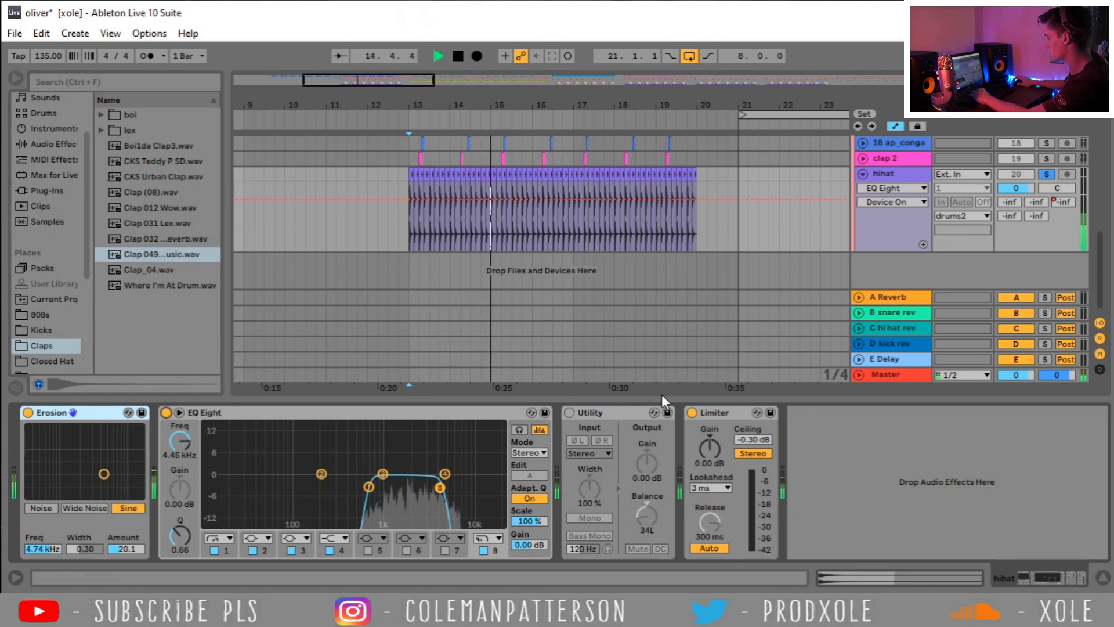
pyautogui.click(569, 412)
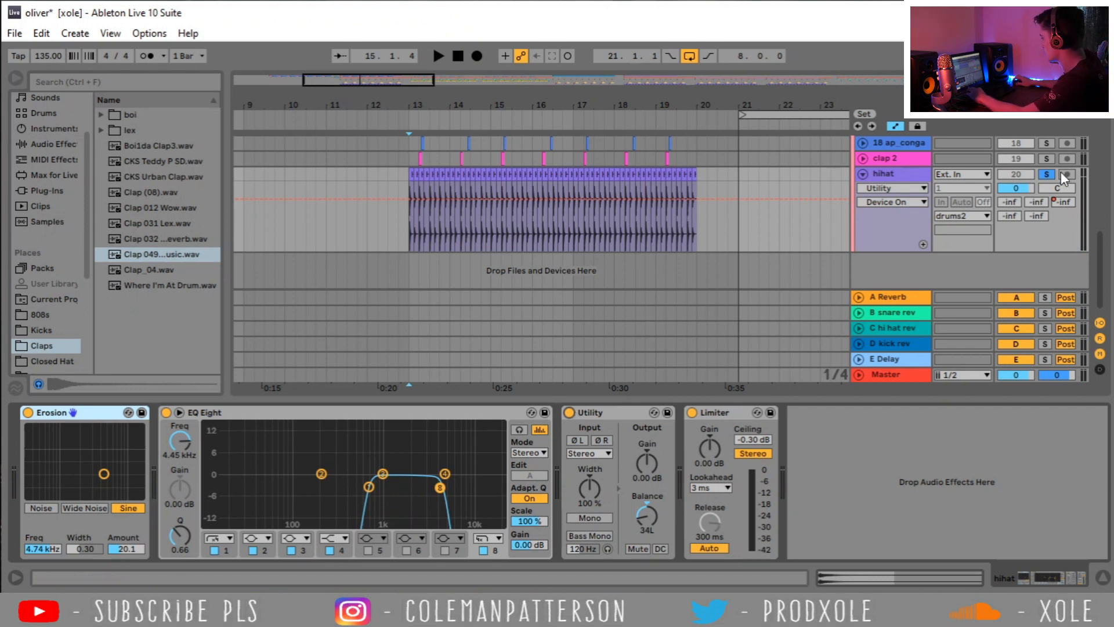
pyautogui.click(515, 195)
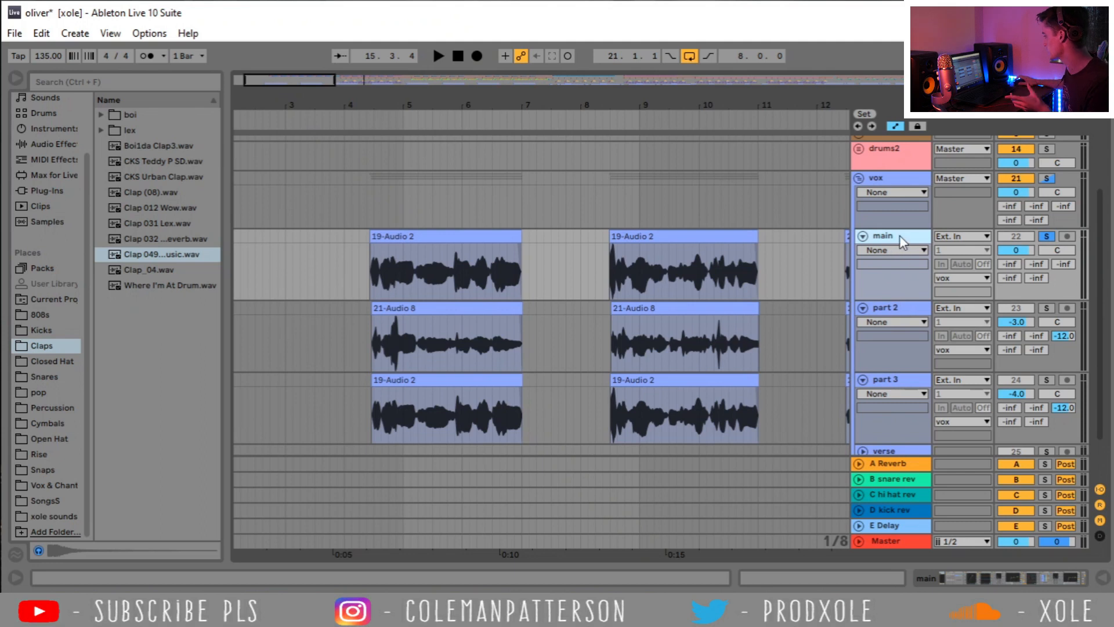
# Step: Select the main vocal track within the new vox group
pyautogui.click(883, 235)
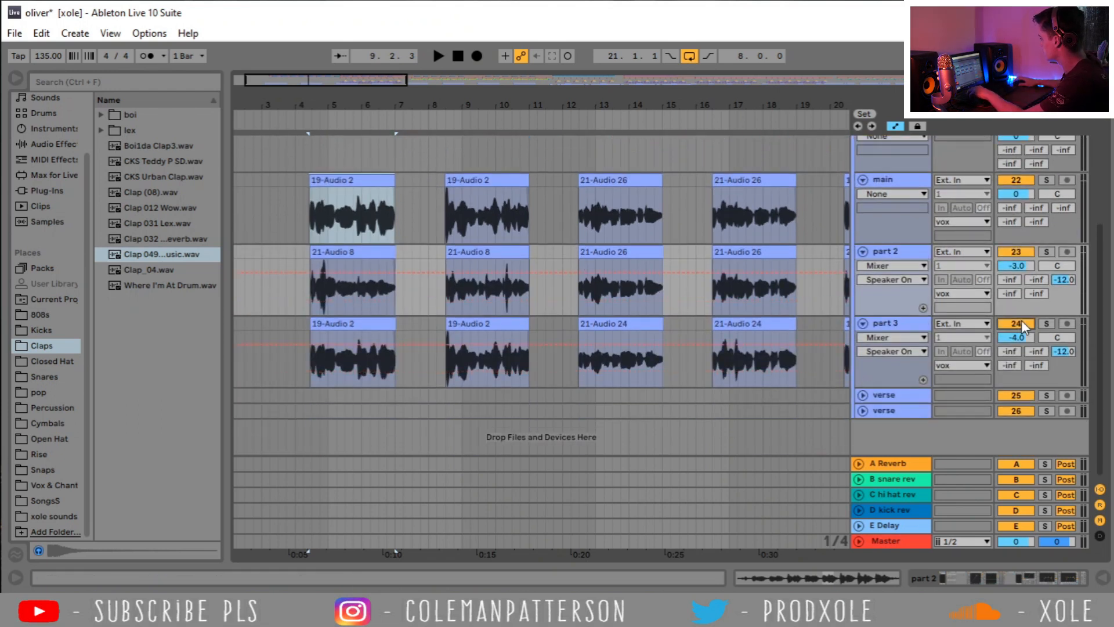
# Step: Select a vocal clip and nudge a chopped clip on the part 2 / part 3 tracks
pyautogui.click(884, 179)
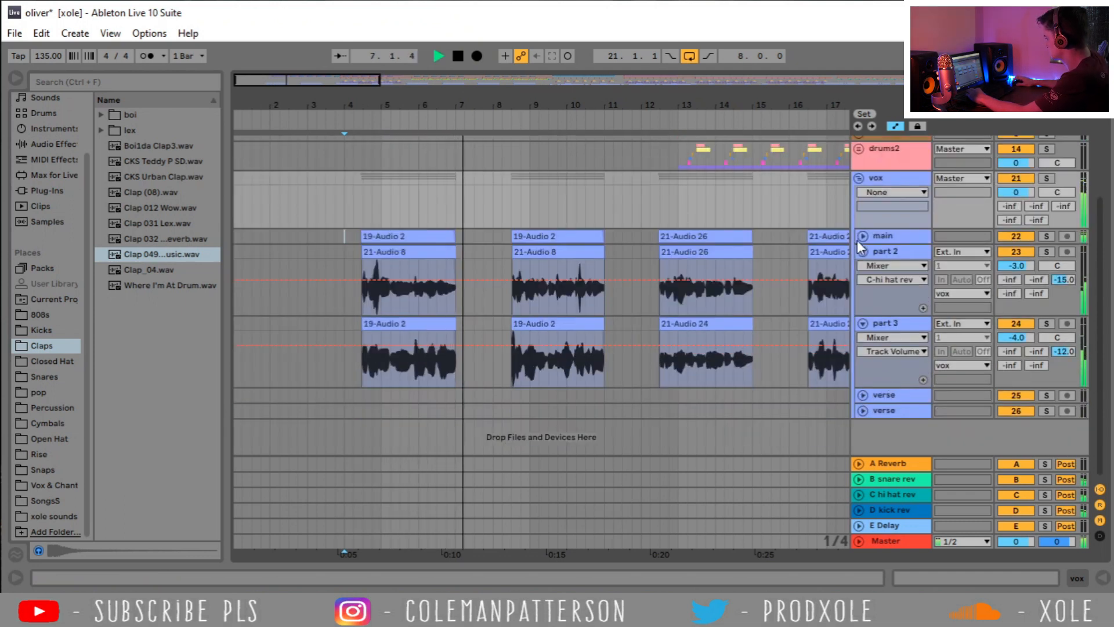
pyautogui.moveTo(1017, 265); pyautogui.dragTo(1018, 263)
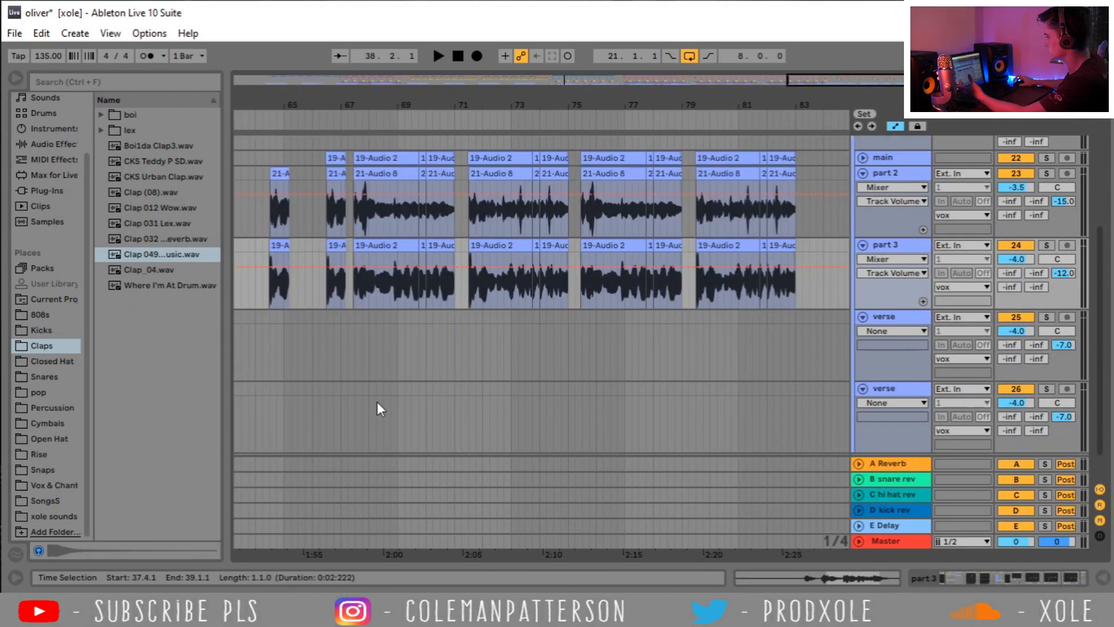
# Step: Scroll the arrangement toward bars 65–83 to continue chopping vocal clips
pyautogui.scroll(-3)
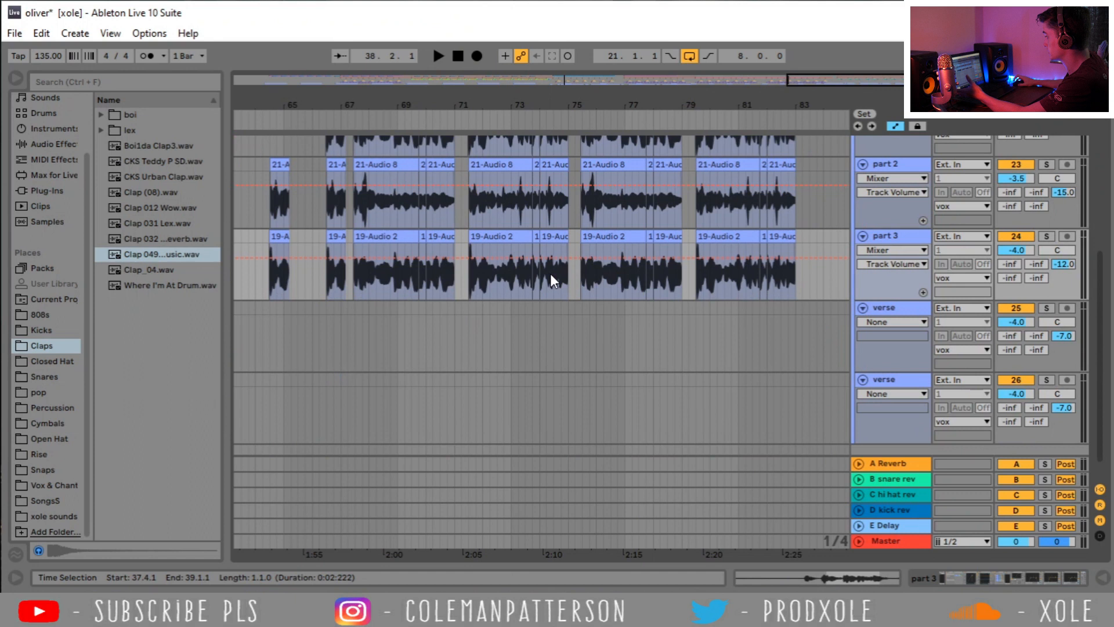